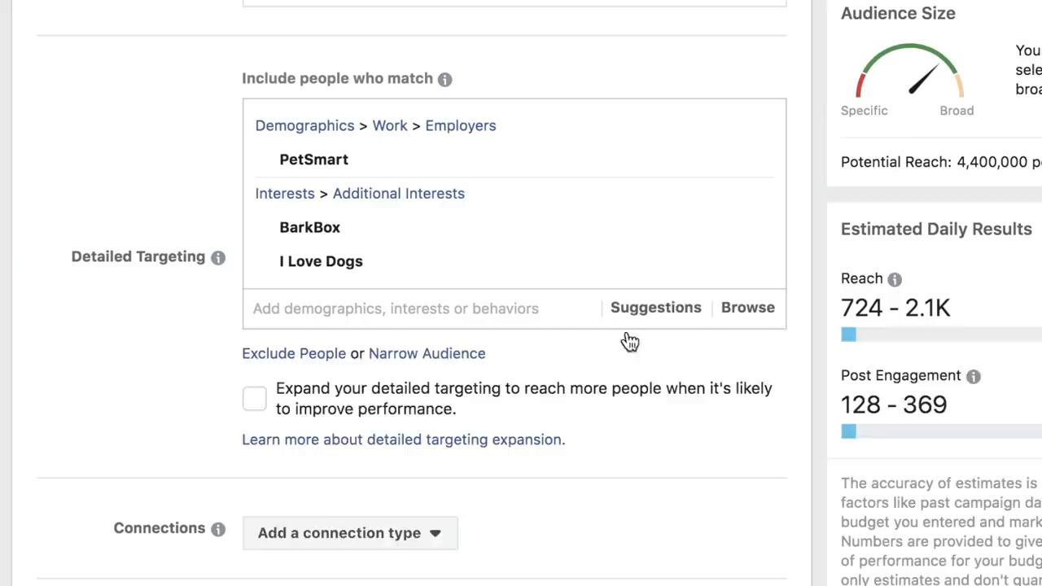
type("german")
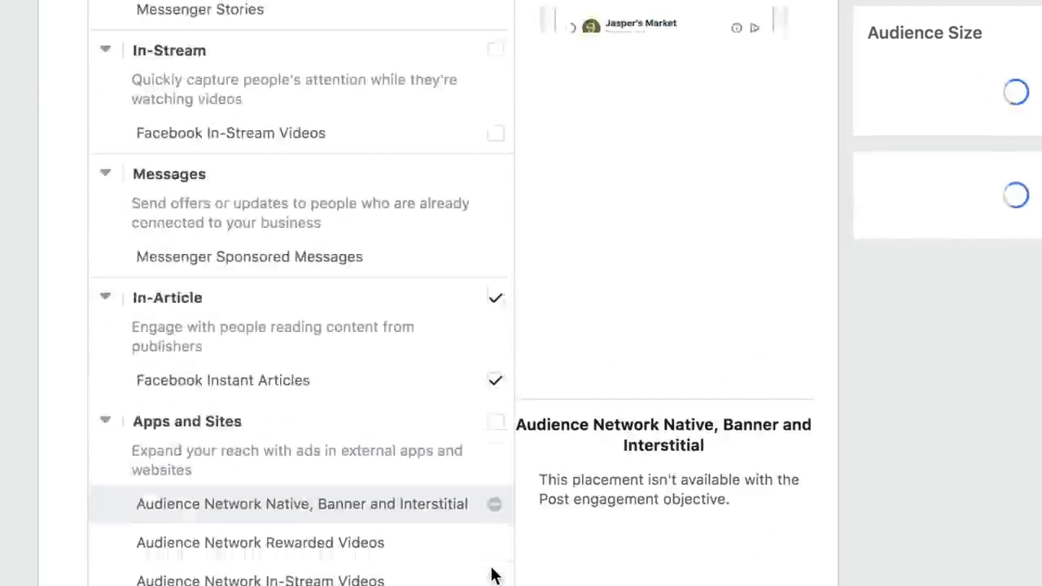
scroll("down", 3)
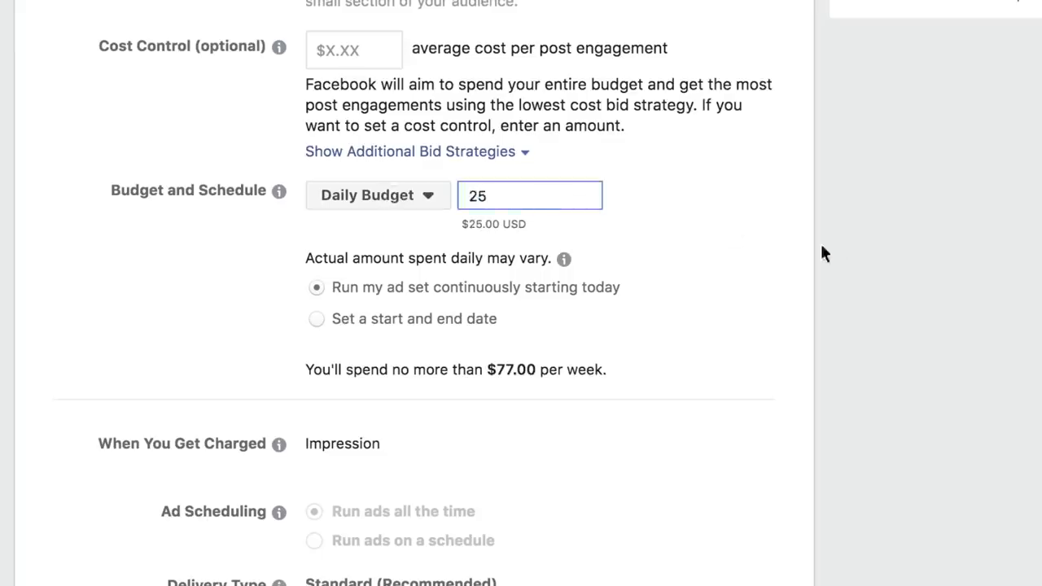